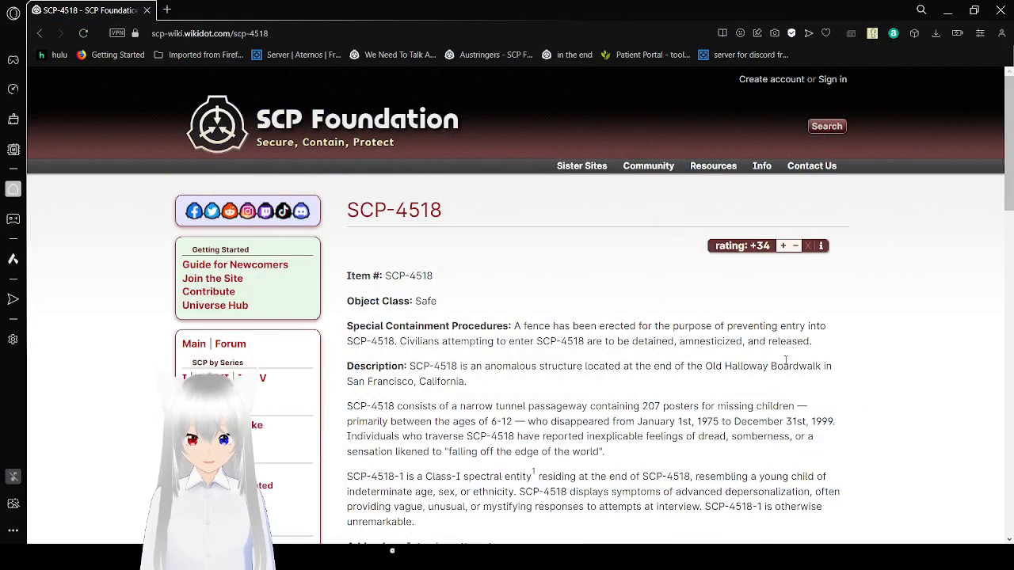
{"action": "scroll", "scroll_direction": "down", "scroll_amount": 3}
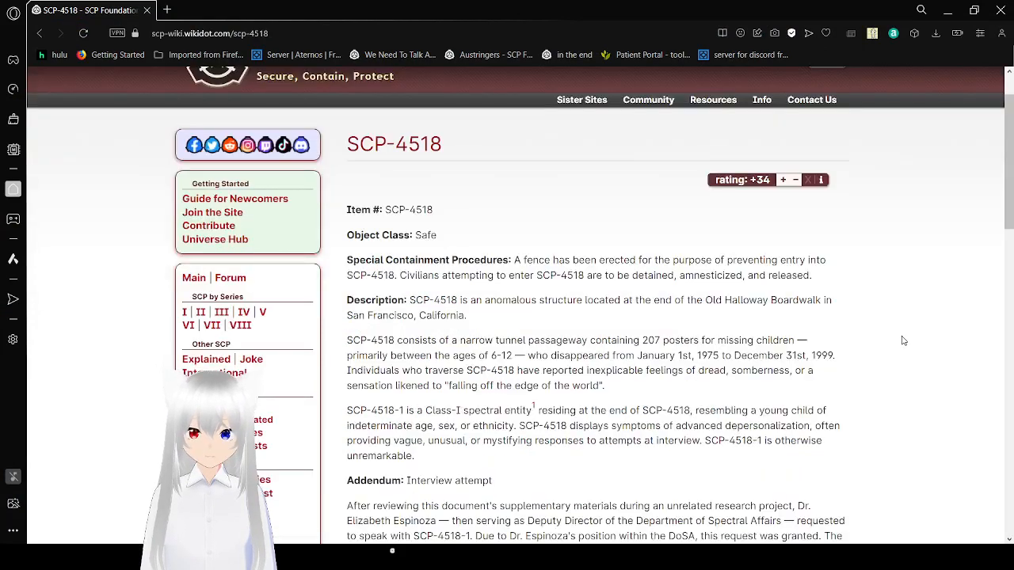
{"action": "scroll", "scroll_direction": "down", "scroll_amount": 3}
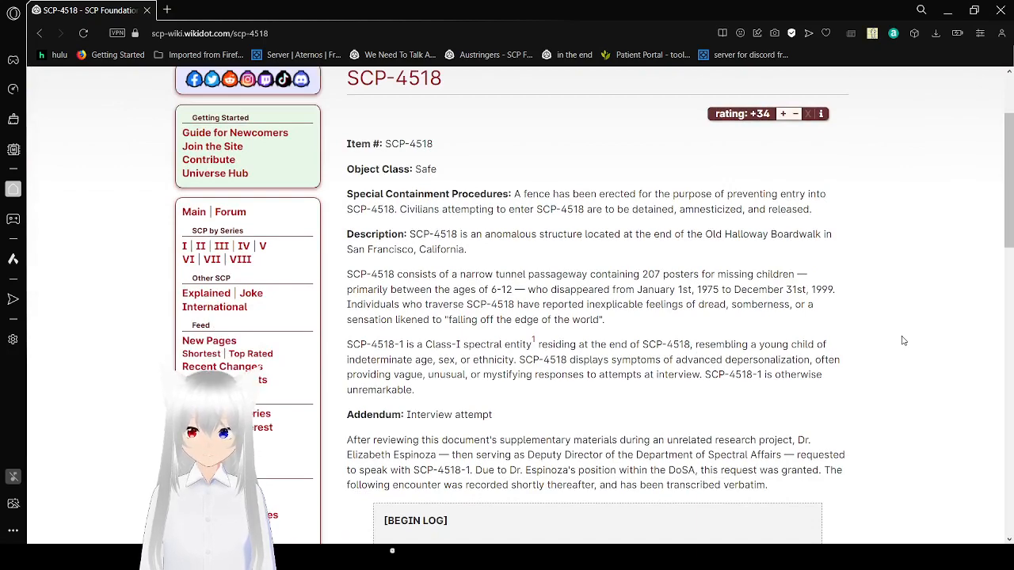
{"action": "scroll", "scroll_direction": "down", "scroll_amount": 3}
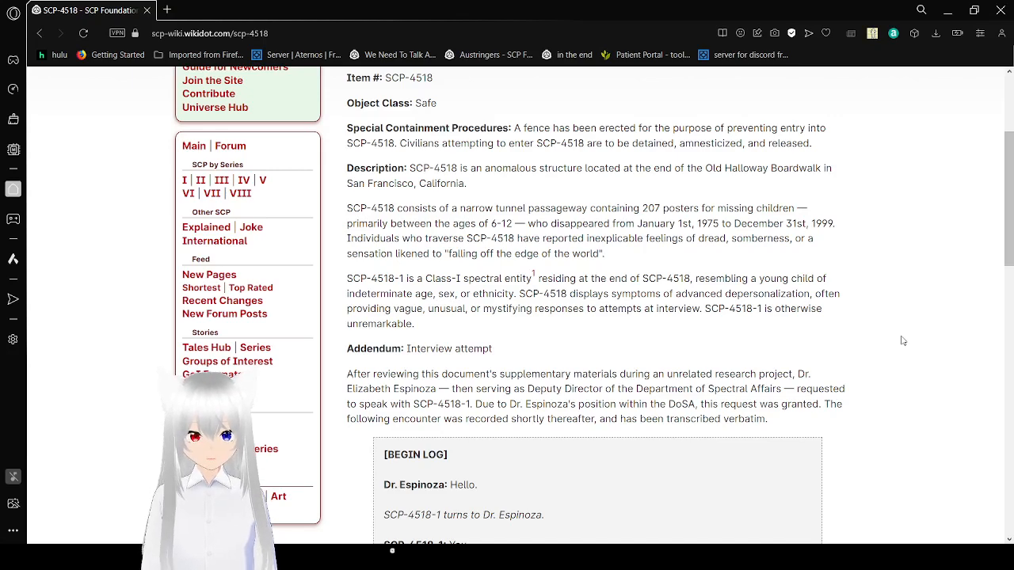
{"action": "scroll", "scroll_direction": "down", "scroll_amount": 3}
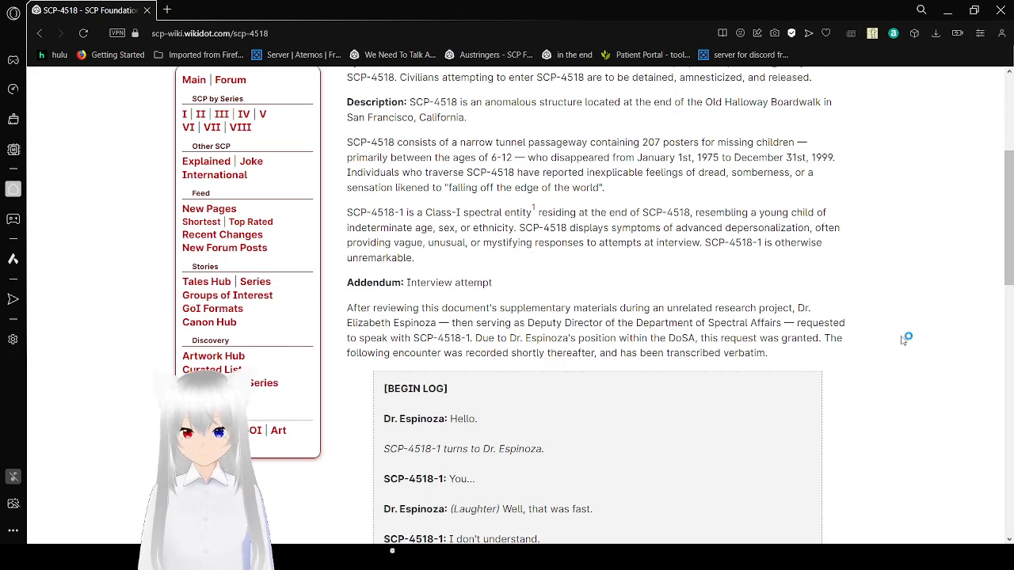
{"action": "mouse_move", "coordinate": [878, 304]}
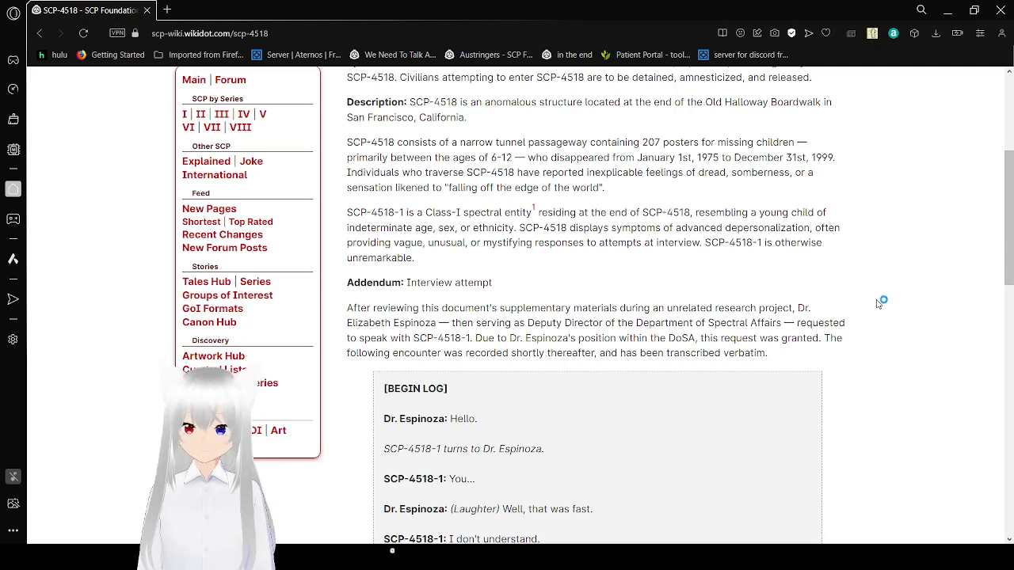
{"action": "mouse_move", "coordinate": [614, 255]}
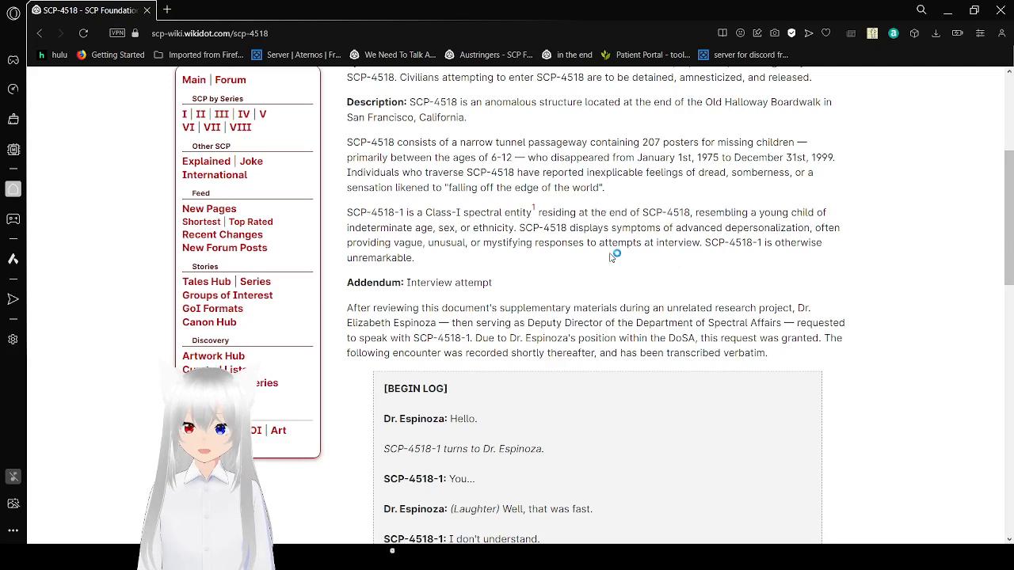
{"action": "mouse_move", "coordinate": [578, 257]}
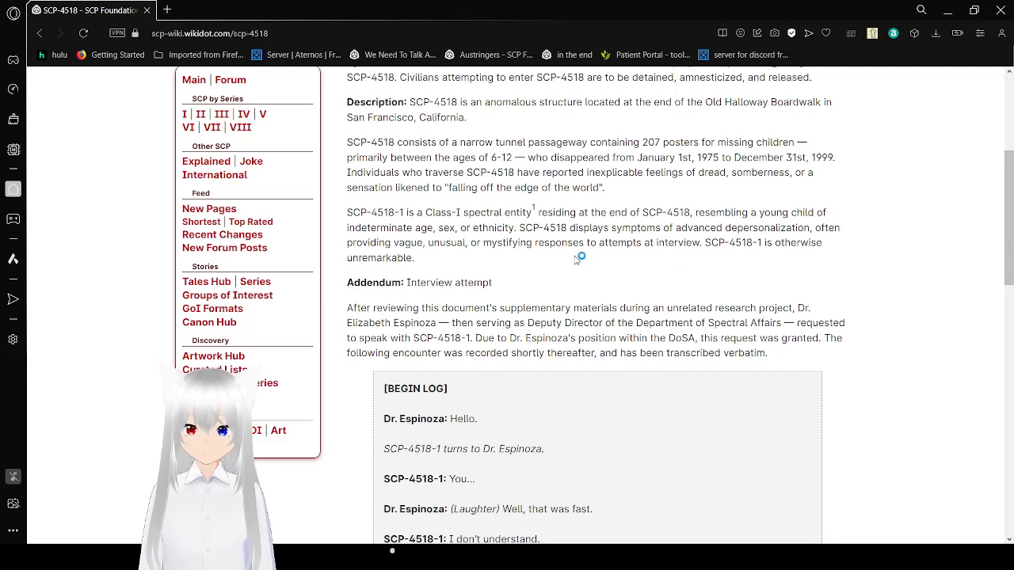
{"action": "mouse_move", "coordinate": [533, 208]}
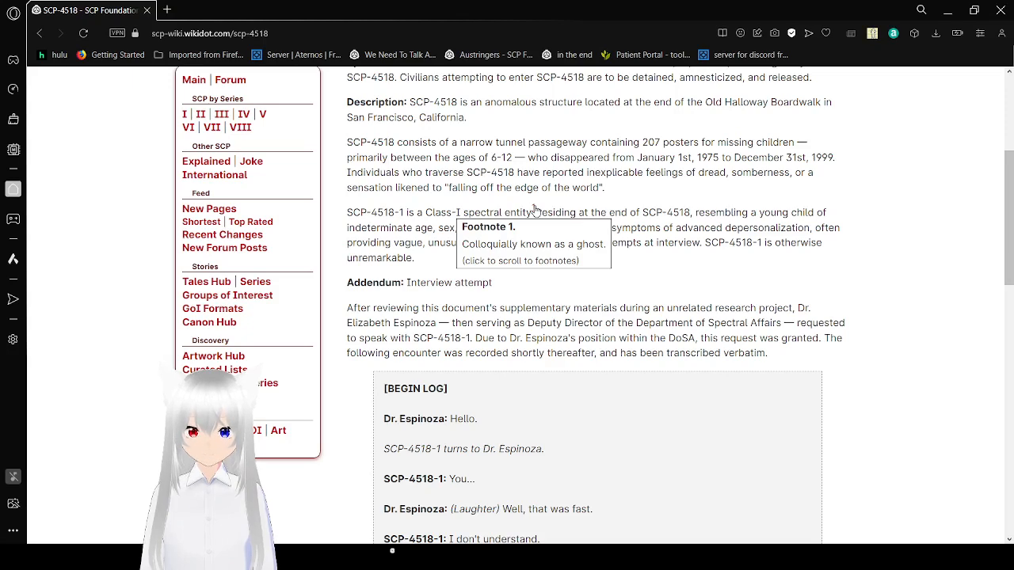
{"action": "scroll", "scroll_direction": "down", "scroll_amount": 3}
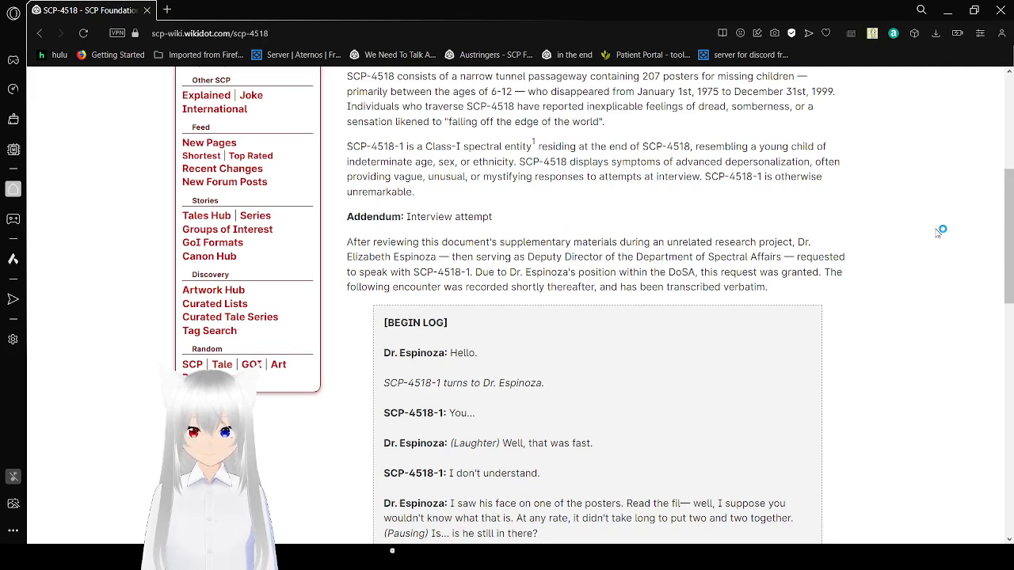
{"action": "scroll", "scroll_direction": "down", "scroll_amount": 3}
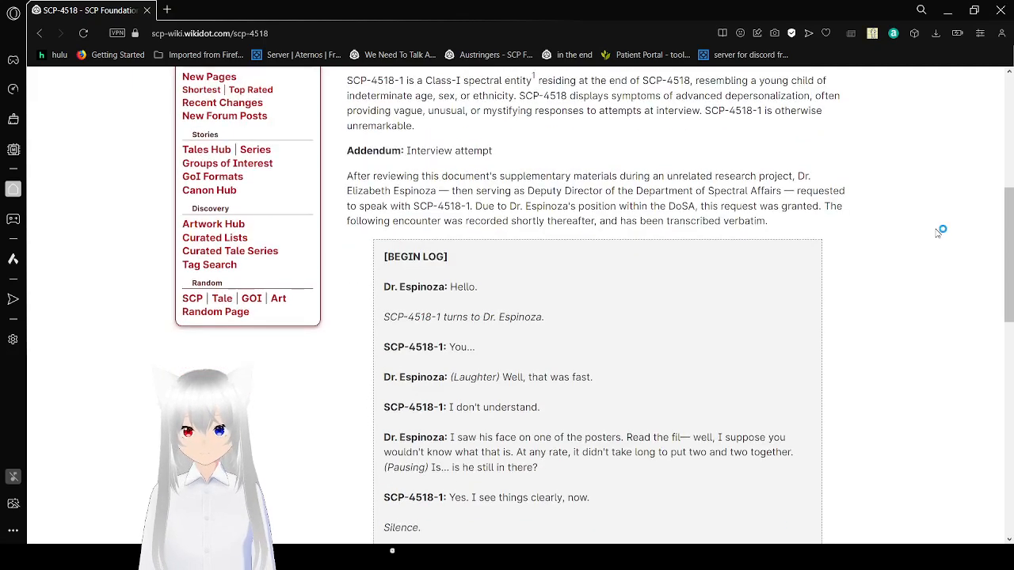
{"action": "scroll", "scroll_direction": "down", "scroll_amount": 3}
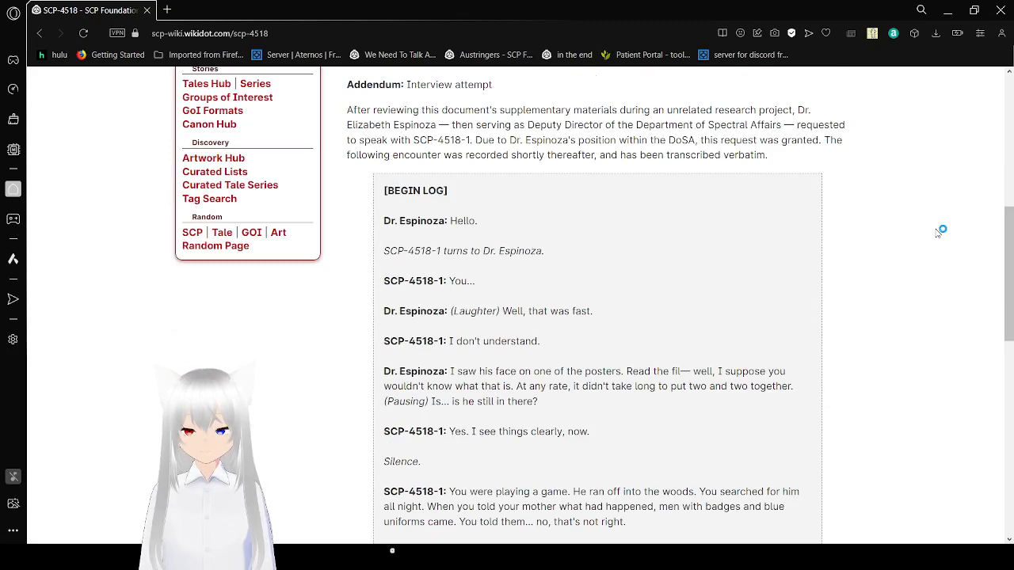
{"action": "mouse_move", "coordinate": [937, 233]}
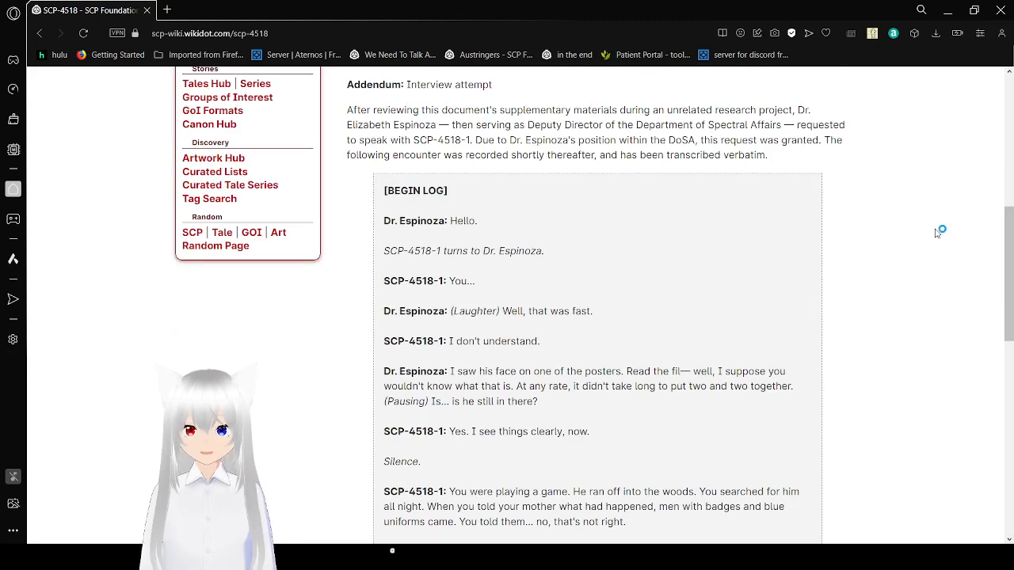
{"action": "mouse_move", "coordinate": [937, 233]}
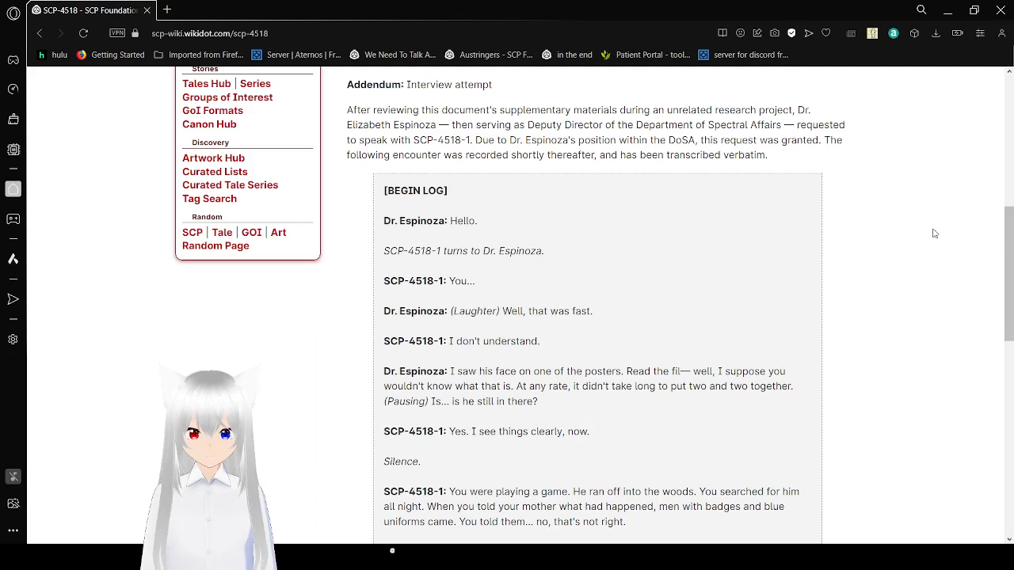
{"action": "scroll", "scroll_direction": "down", "scroll_amount": 3}
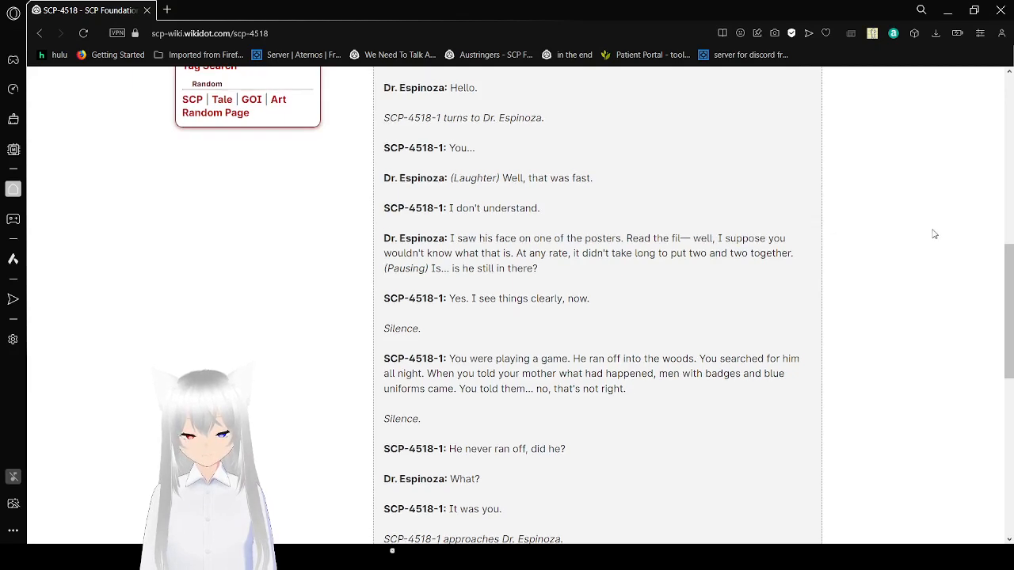
{"action": "scroll", "scroll_direction": "down", "scroll_amount": 3}
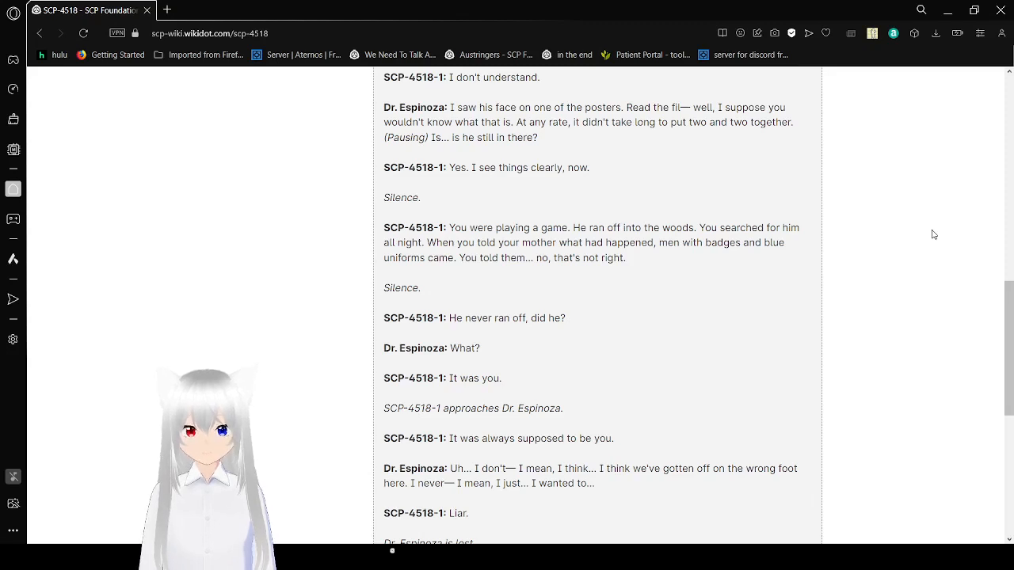
{"action": "scroll", "scroll_direction": "down", "scroll_amount": 3}
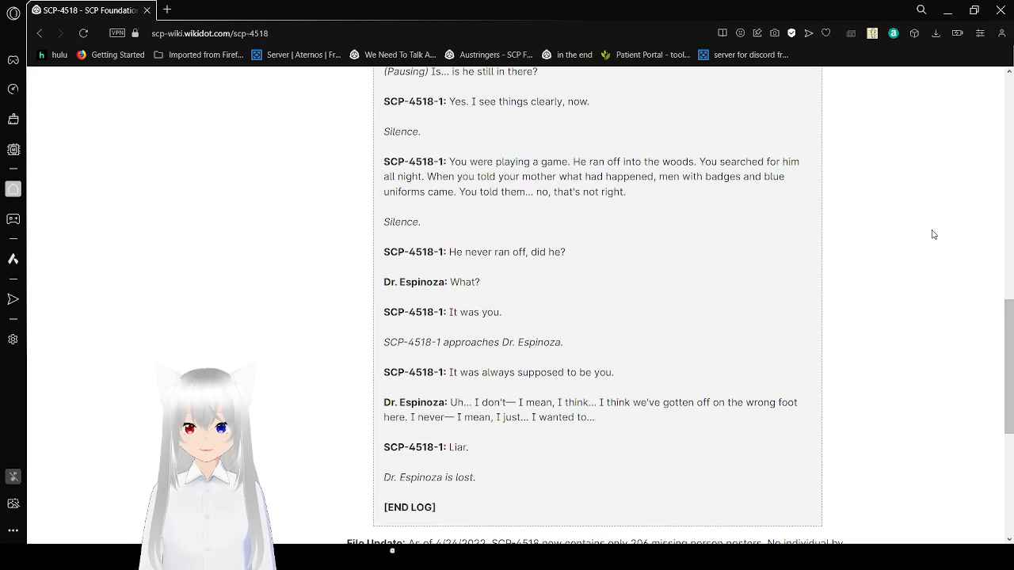
{"action": "scroll", "scroll_direction": "down", "scroll_amount": 3}
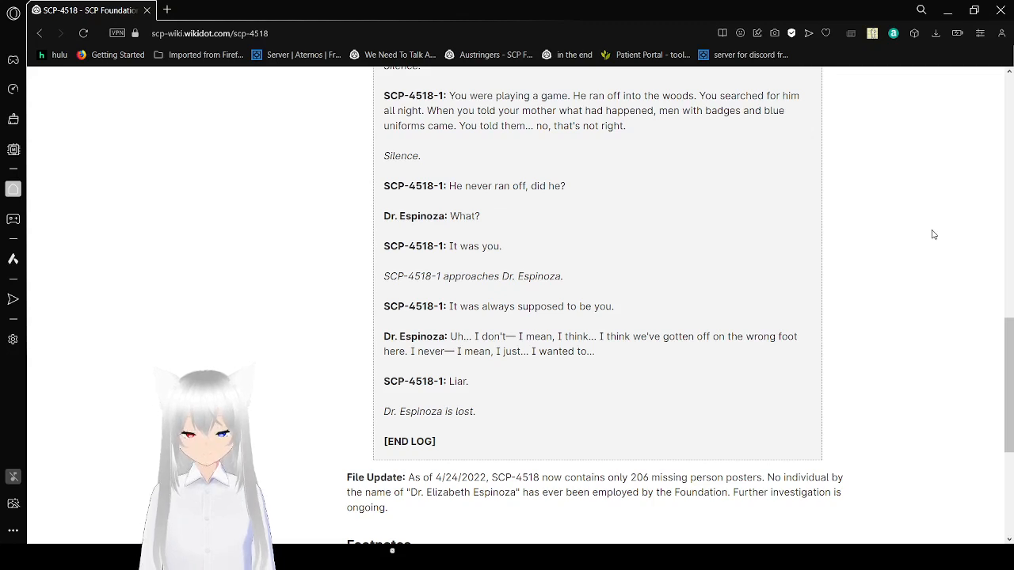
{"action": "scroll", "scroll_direction": "down", "scroll_amount": 3}
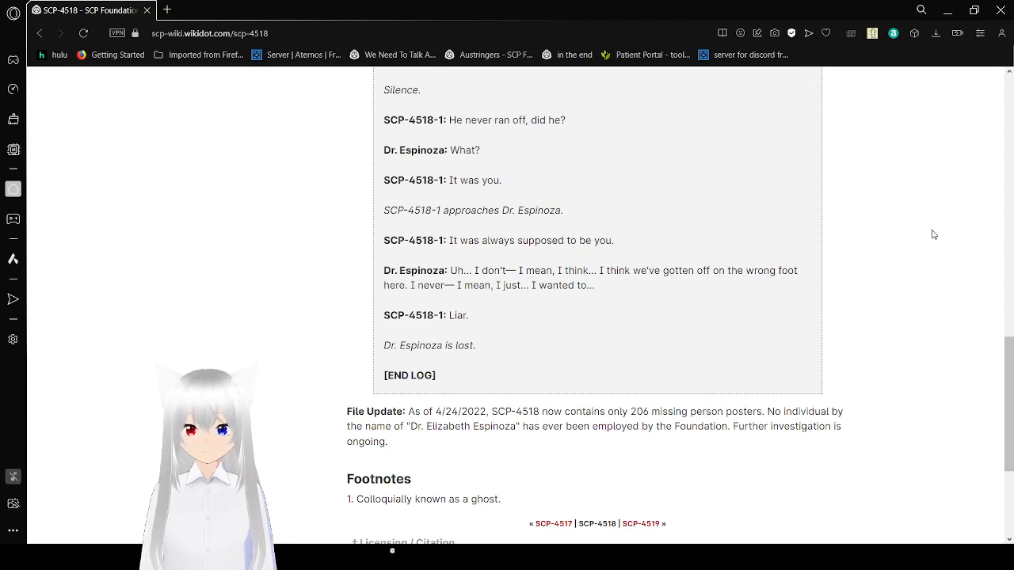
{"action": "scroll", "scroll_direction": "down", "scroll_amount": 3}
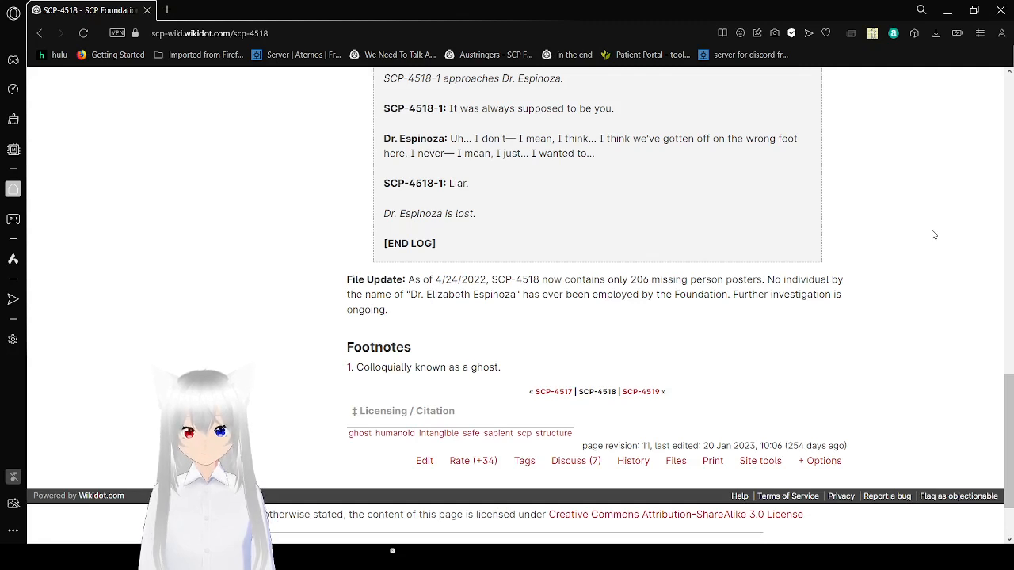
{"action": "mouse_move", "coordinate": [867, 386]}
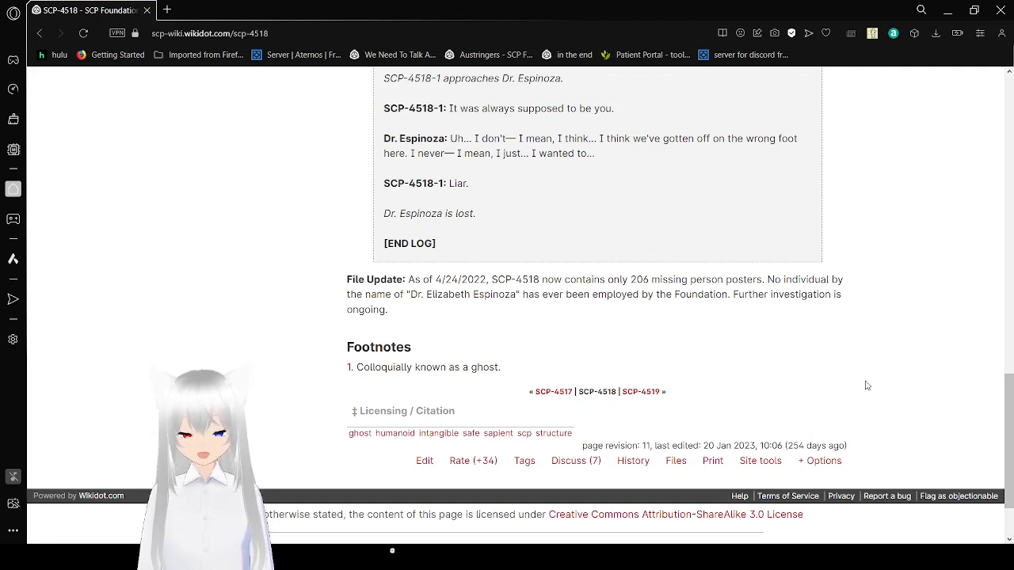